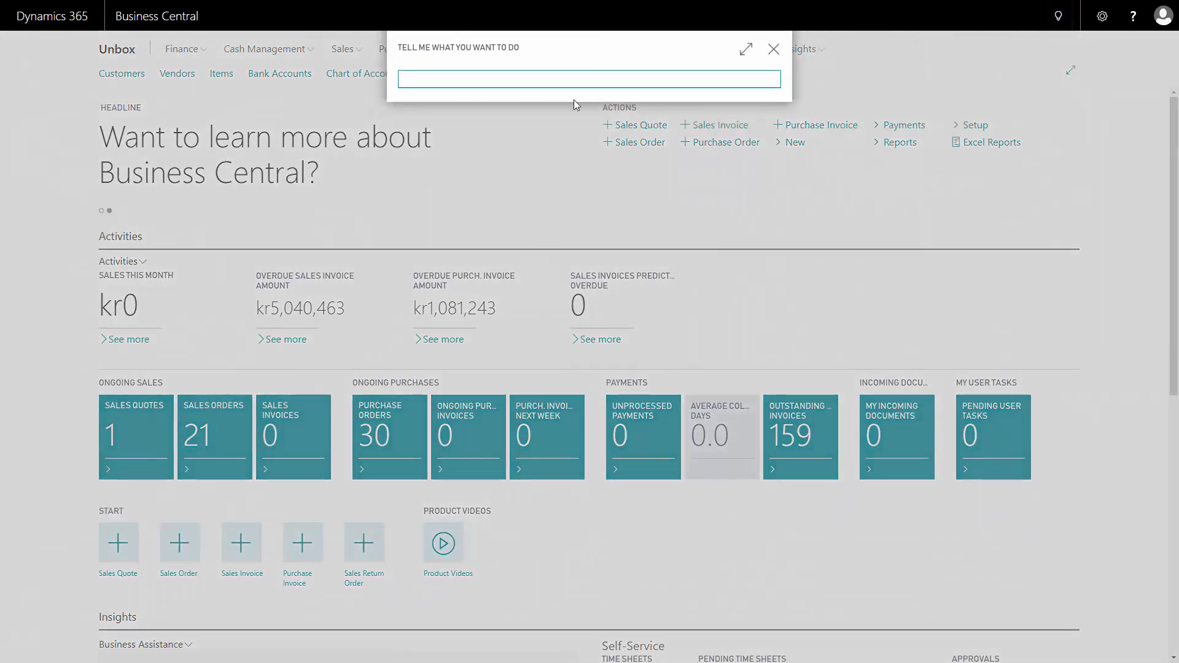
Find the Sales Orders list via Tell Me and reach order 20003 for The Bikemaster Copenhagen
text(sale or)
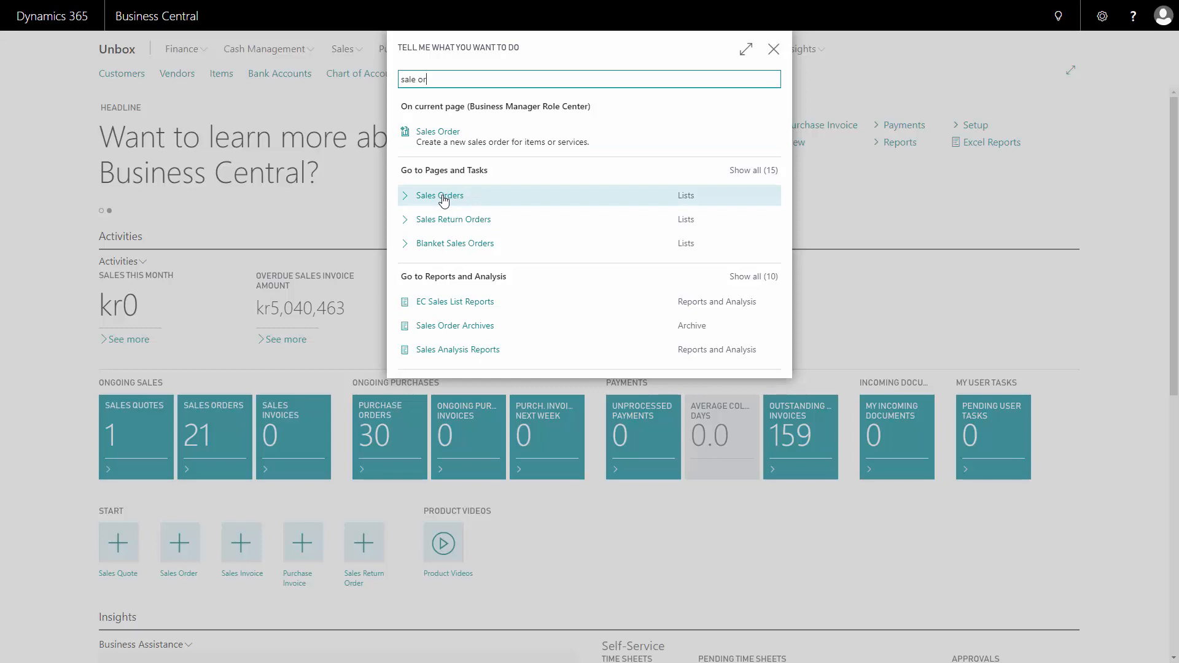
click(443, 195)
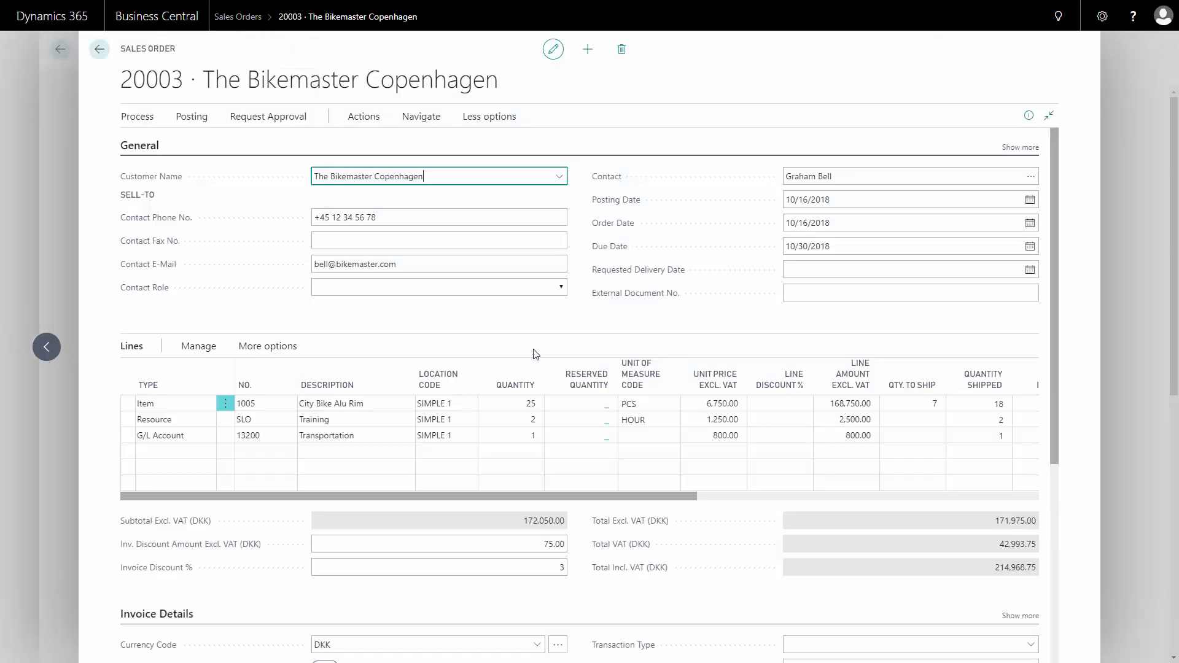
Start Post and Send on order 20003, decline the confirmation, and return to the Role Center
click(913, 403)
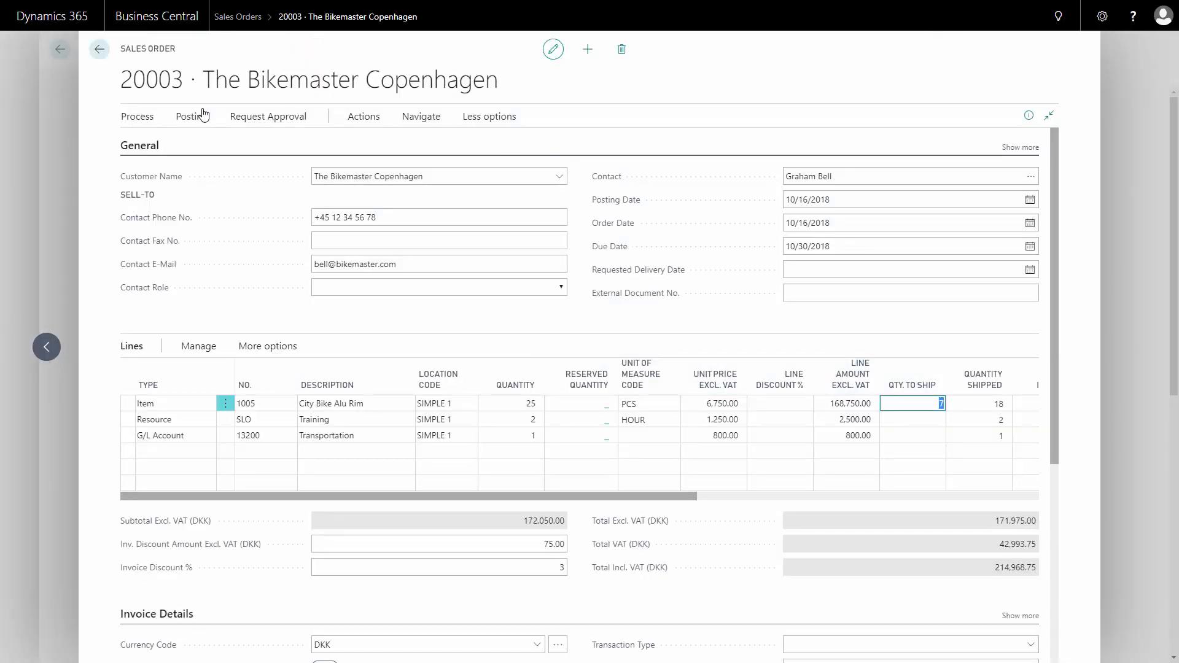
click(193, 115)
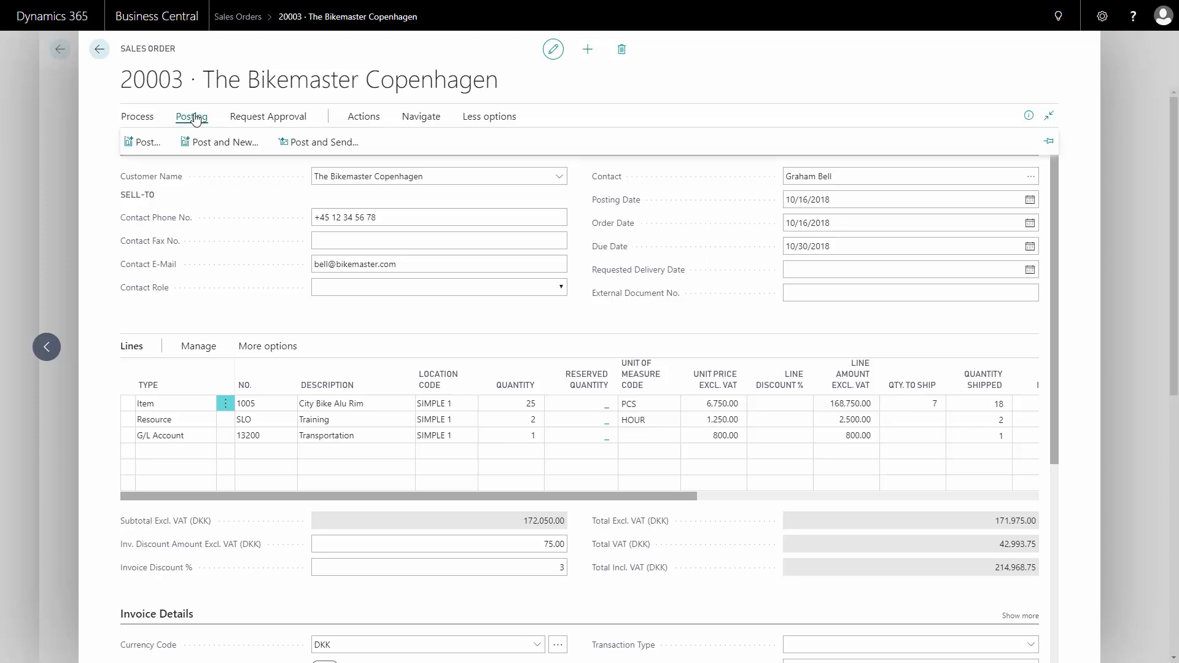
mouse_move(323, 142)
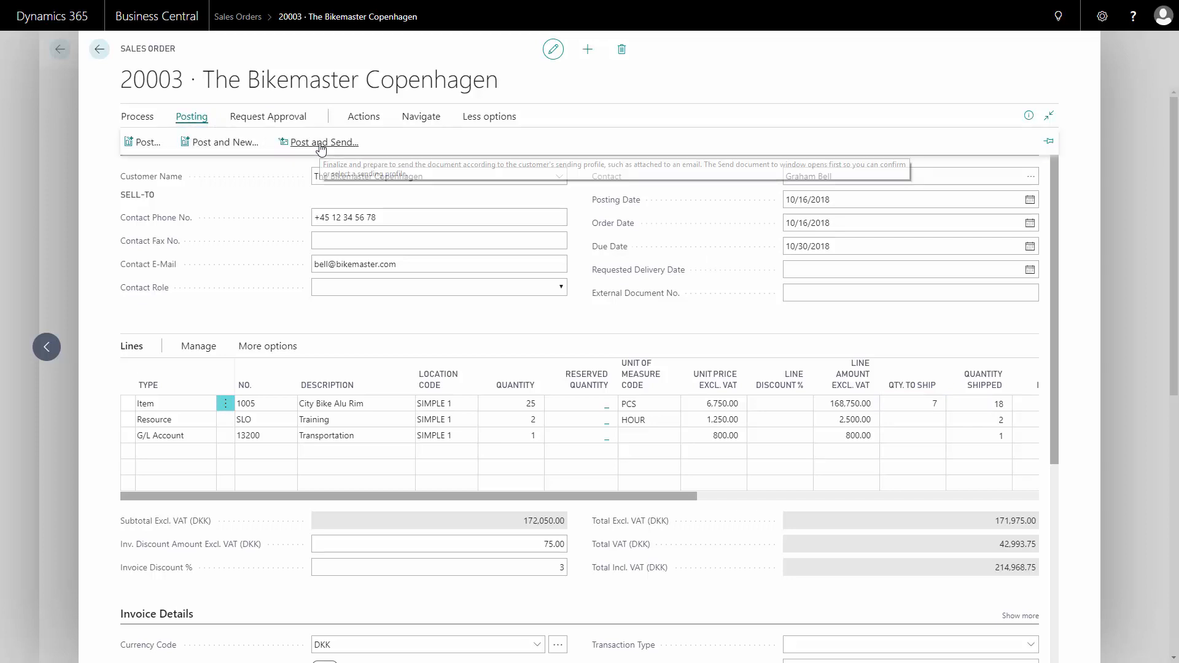
click(323, 143)
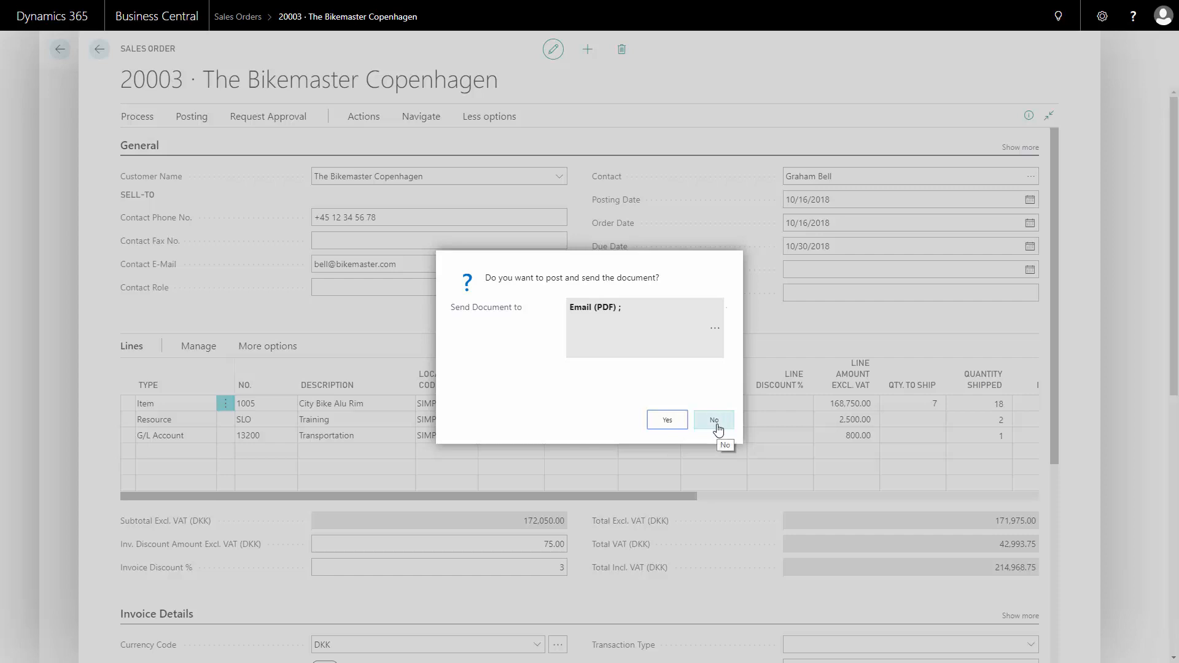
click(712, 419)
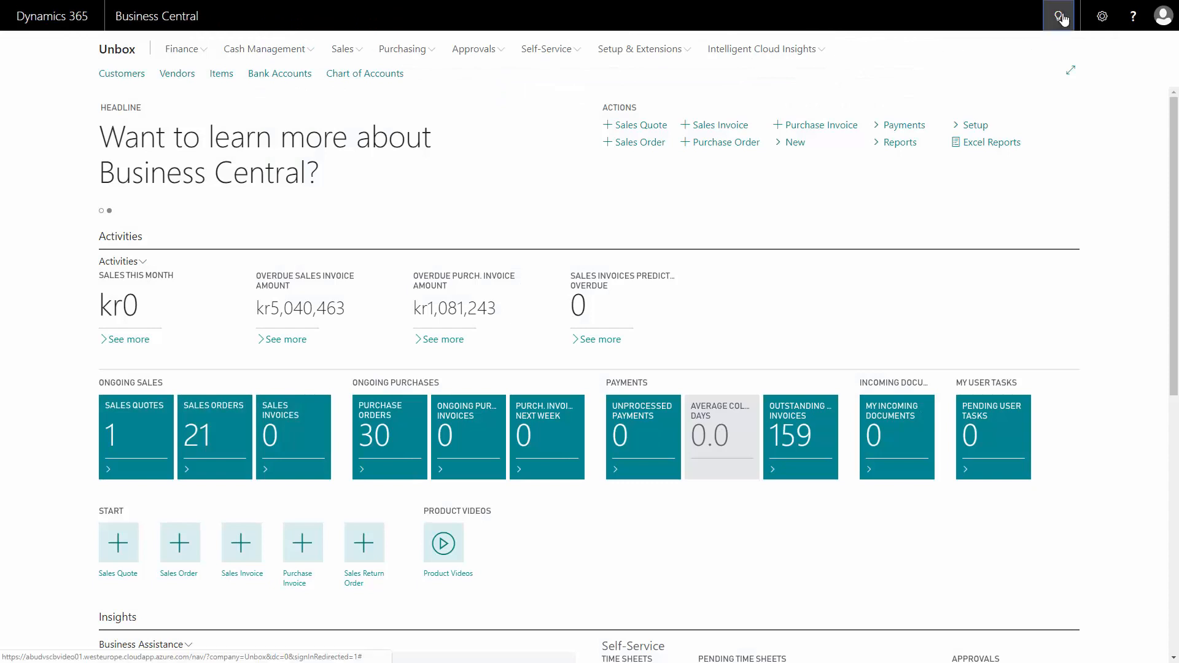
Find Posted Sales Shipments via Tell Me and open shipment 102037 for The Bikemaster Copenhagen
click(1062, 16)
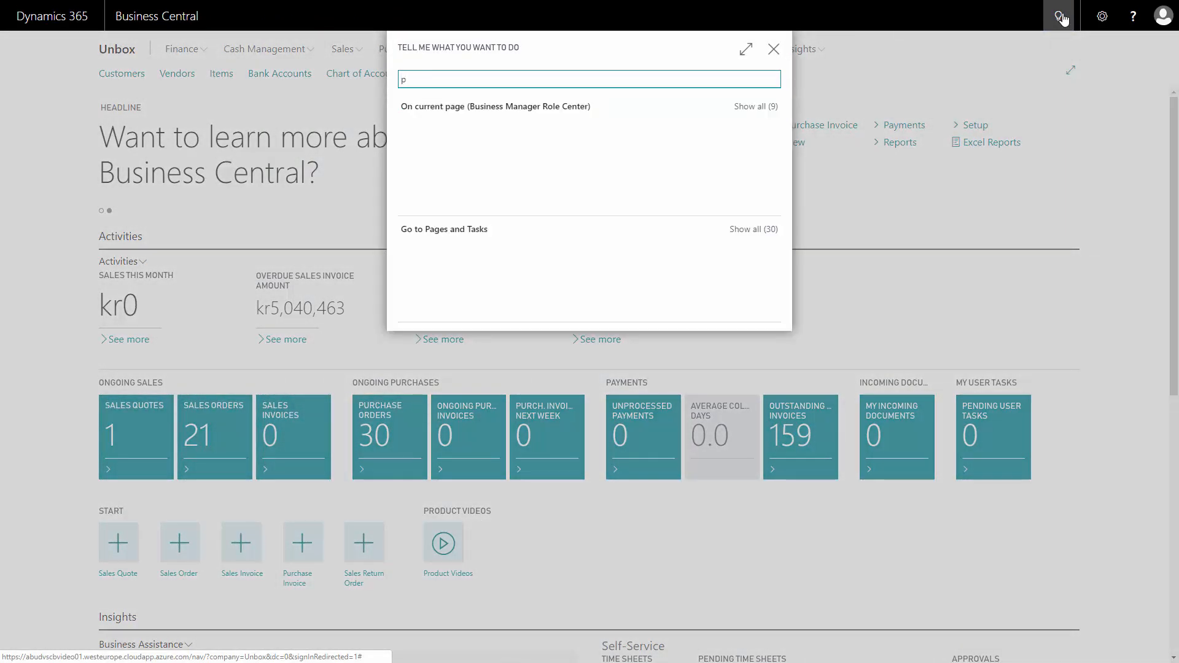
text(ost sale sh)
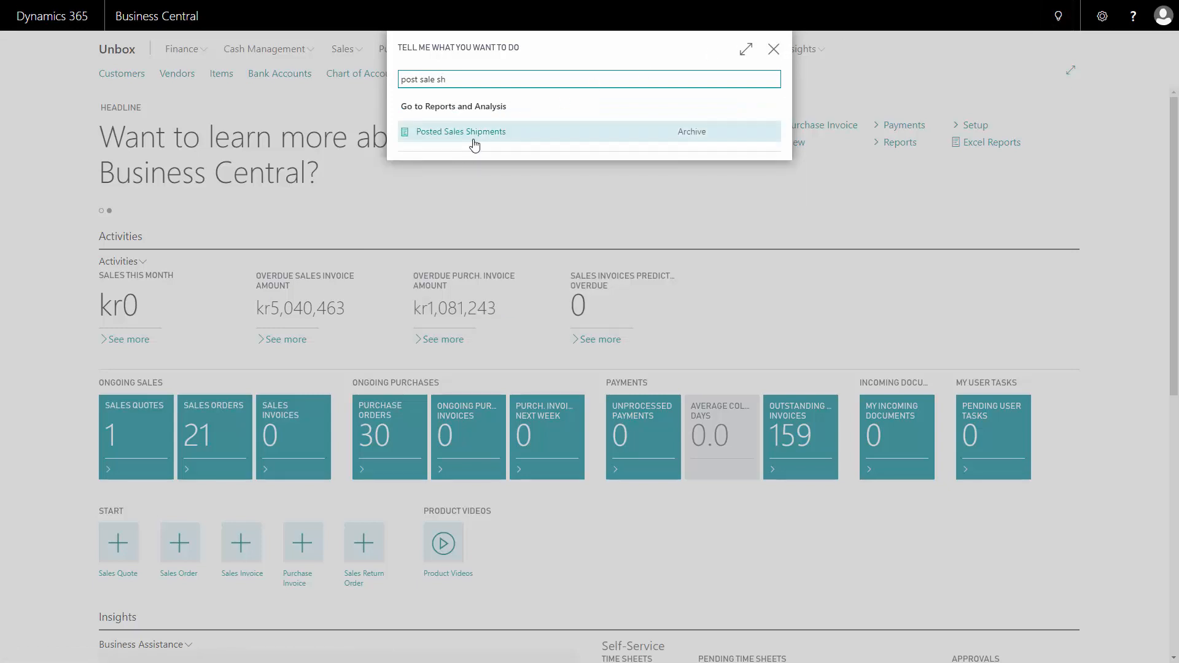
click(461, 131)
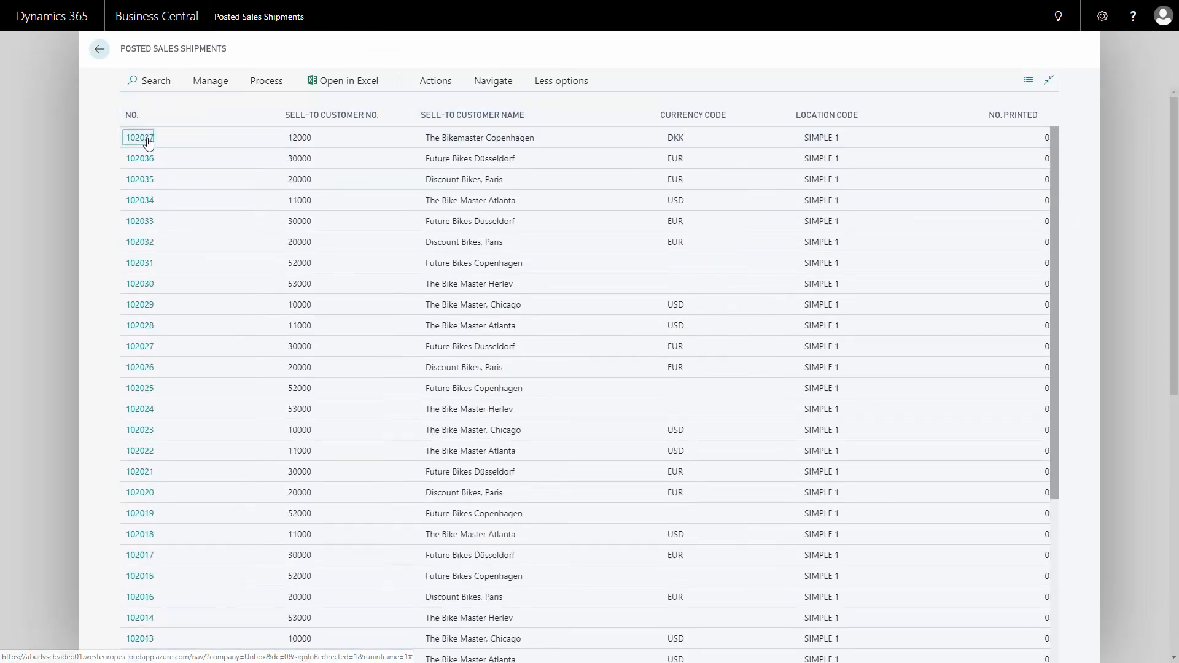
click(139, 137)
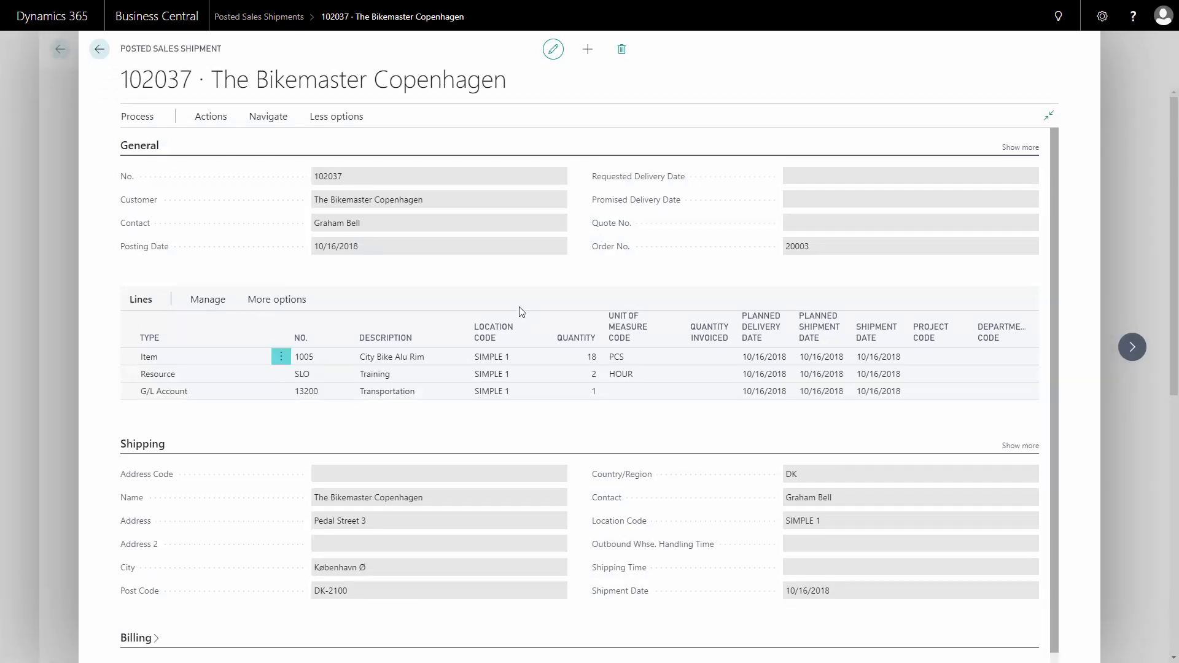
Select the bike line quantity and show the Process actions for shipment 102037
click(570, 357)
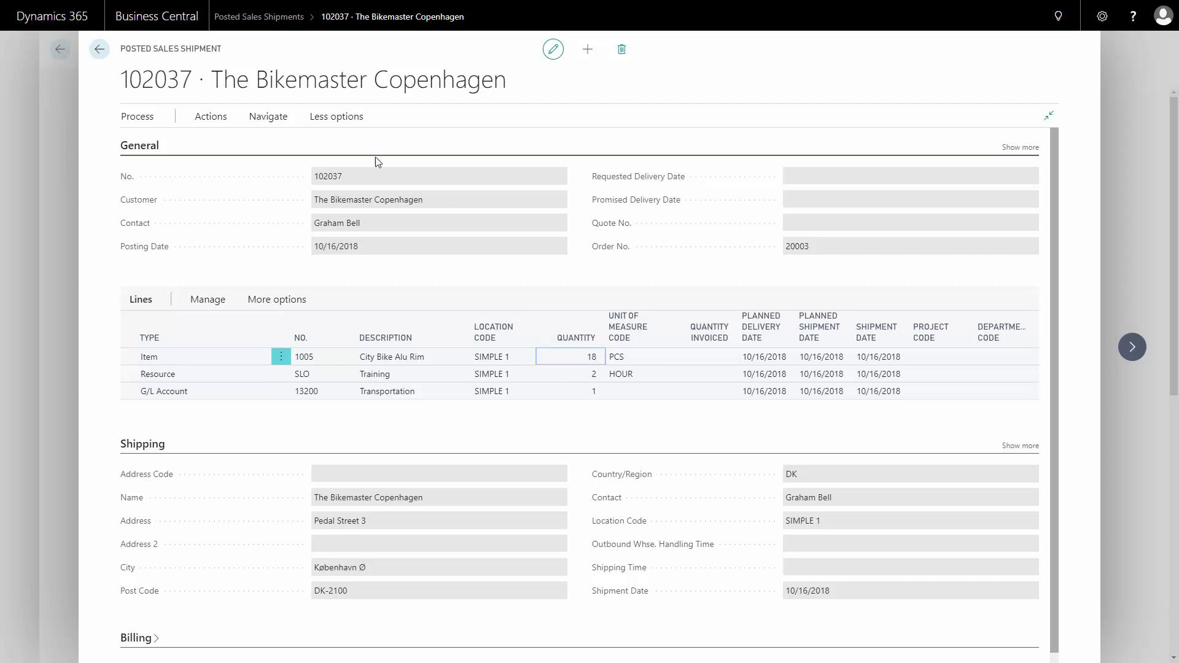
click(137, 116)
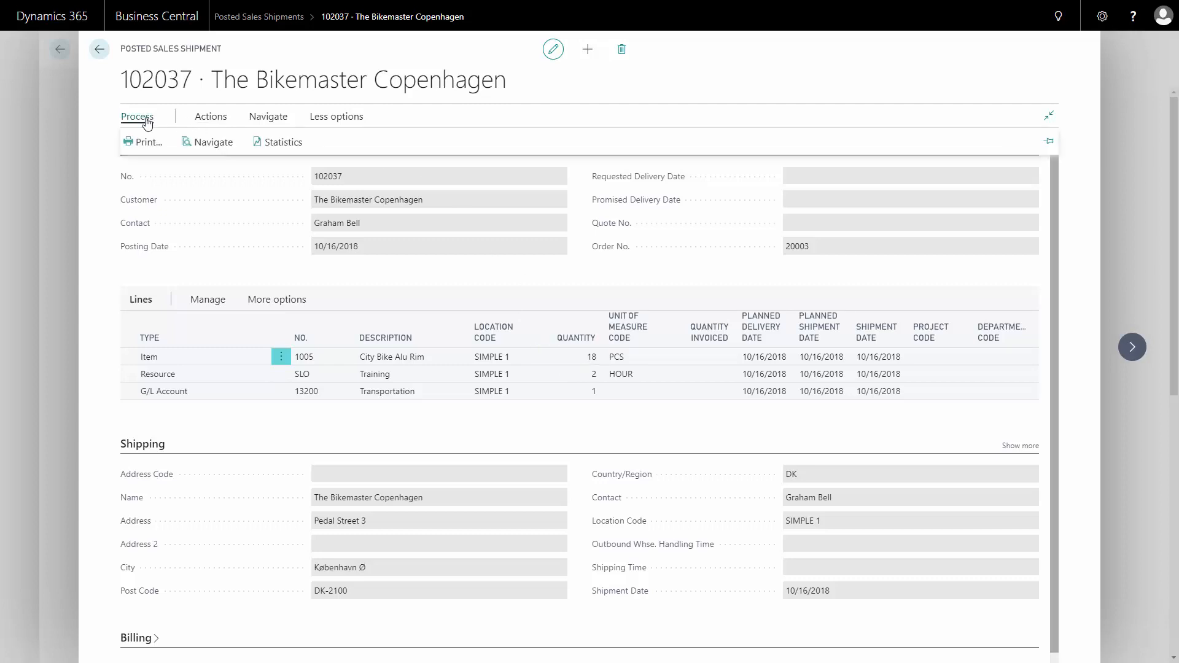
Preview the Sales - Shipment shipping note for 102037 on screen
click(149, 143)
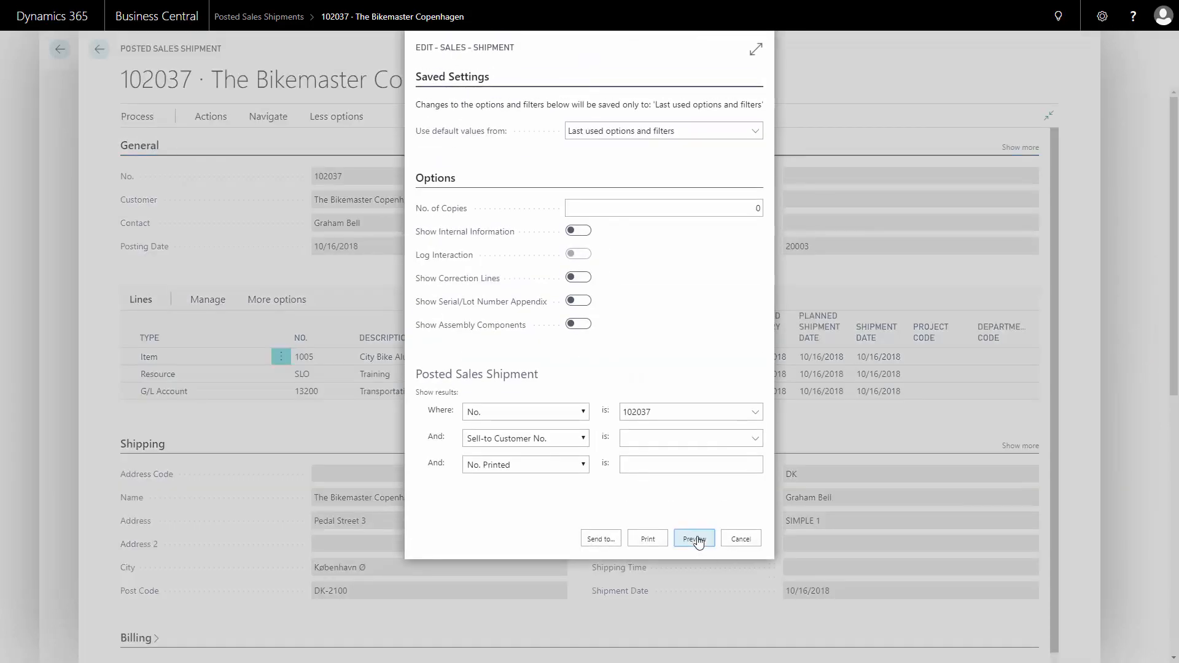
click(693, 538)
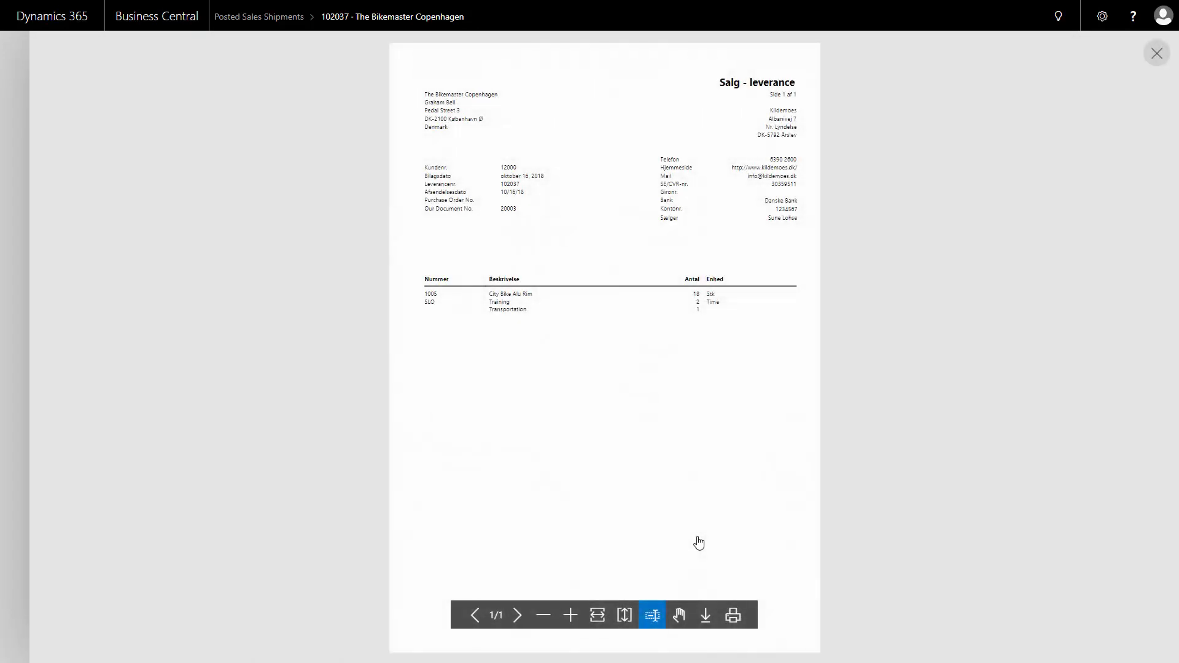